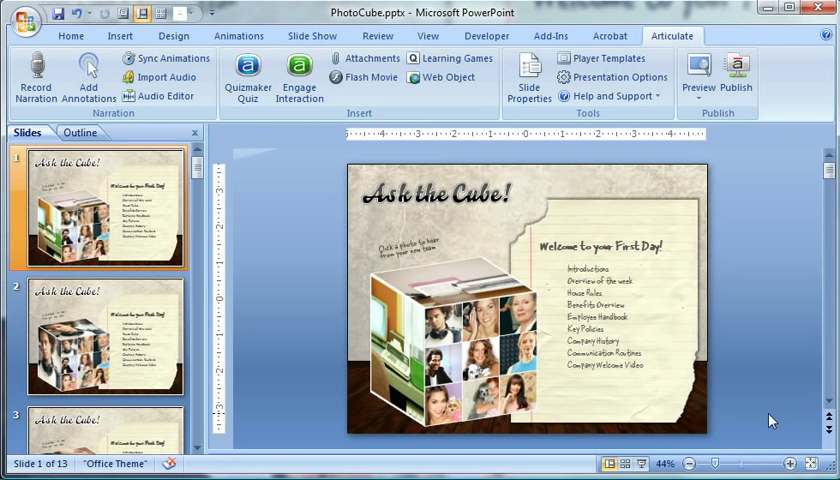
pyautogui.moveTo(769, 428)
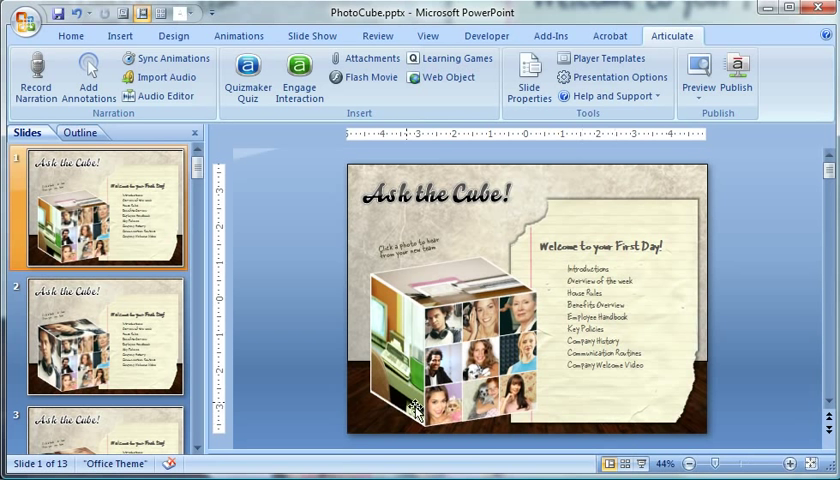
pyautogui.moveTo(447, 335)
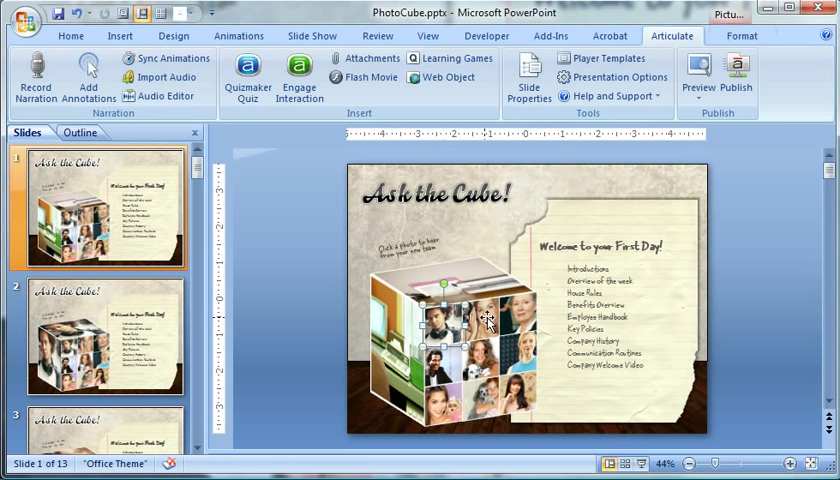
# - Preview the finished photo cube examples on slides 3 and 4
pyautogui.click(100, 335)
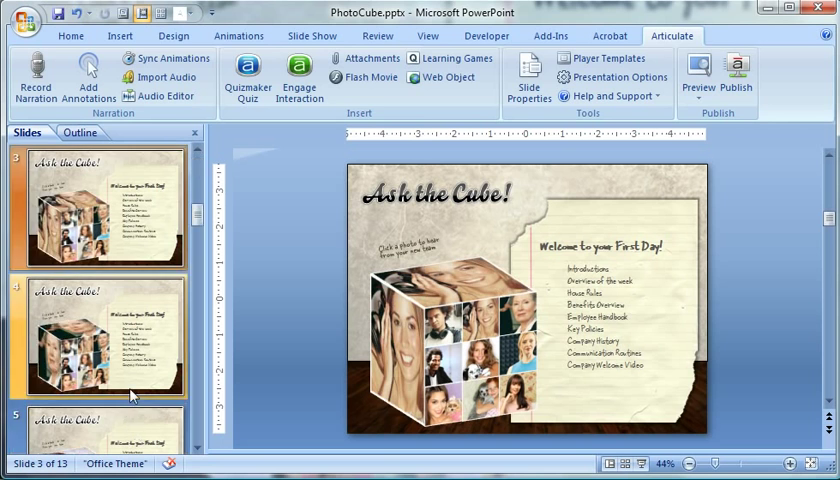
pyautogui.click(95, 330)
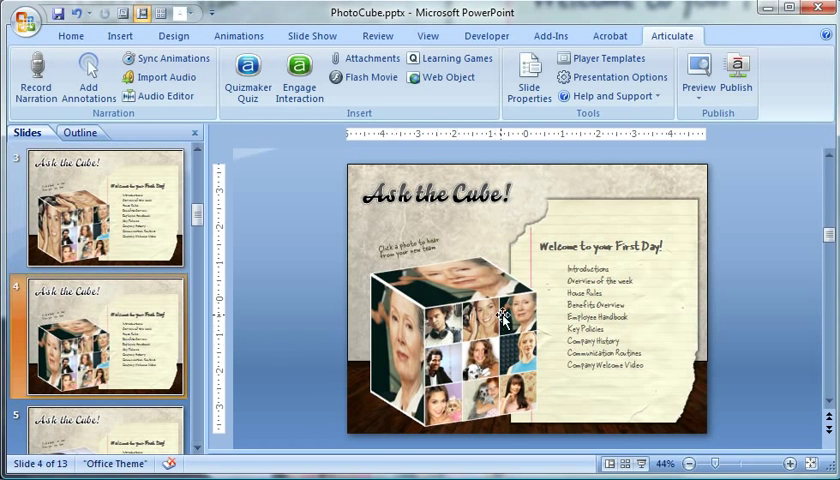
pyautogui.moveTo(367, 338)
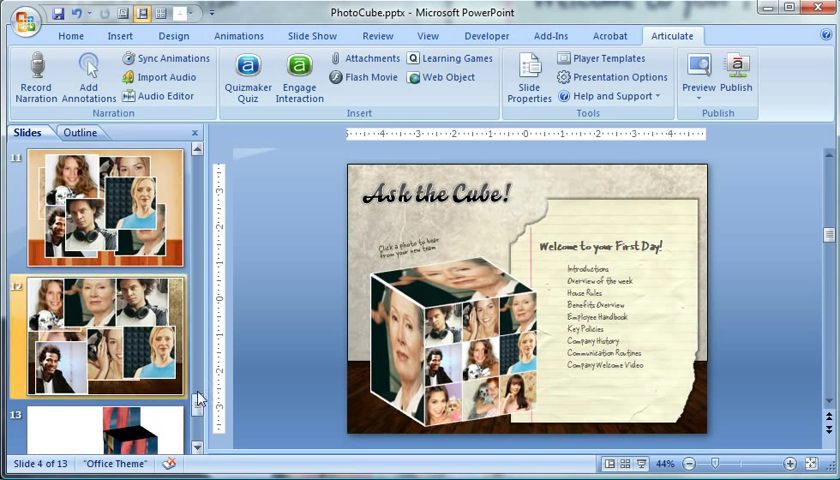
# - Show slide 11's photo collage and select one of its photos
pyautogui.click(103, 207)
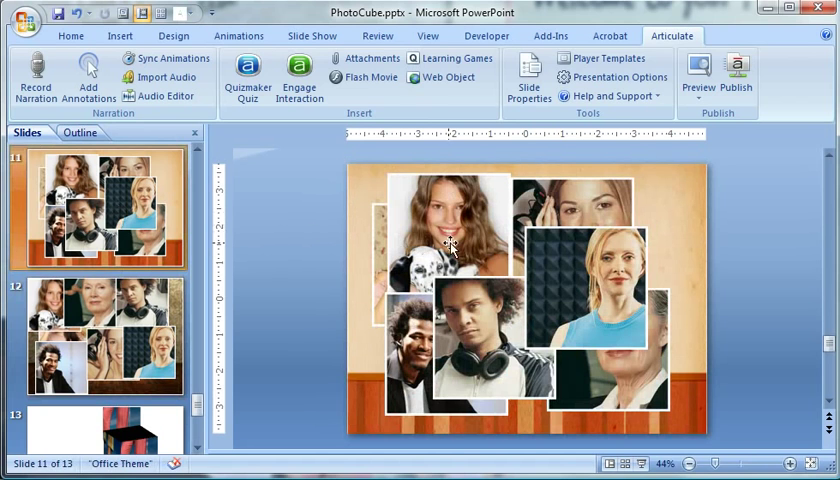
pyautogui.click(697, 463)
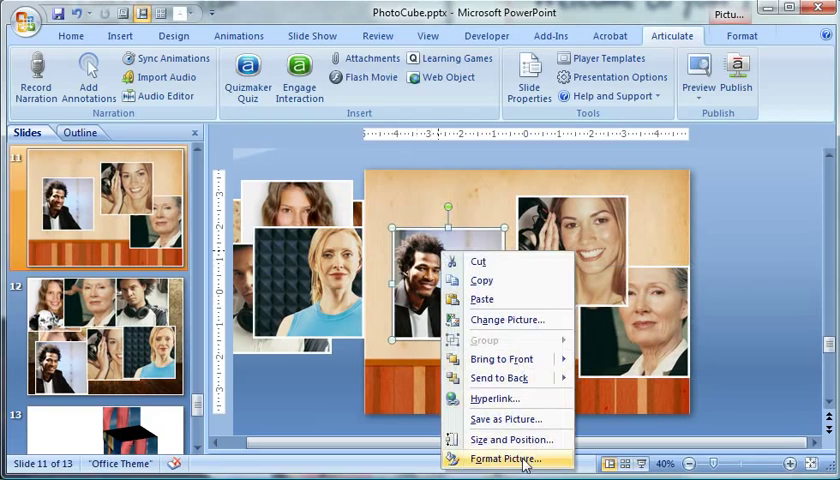
# - Apply the Off Axis 1 Left parallel 3-D rotation preset to the man's photo
pyautogui.click(507, 459)
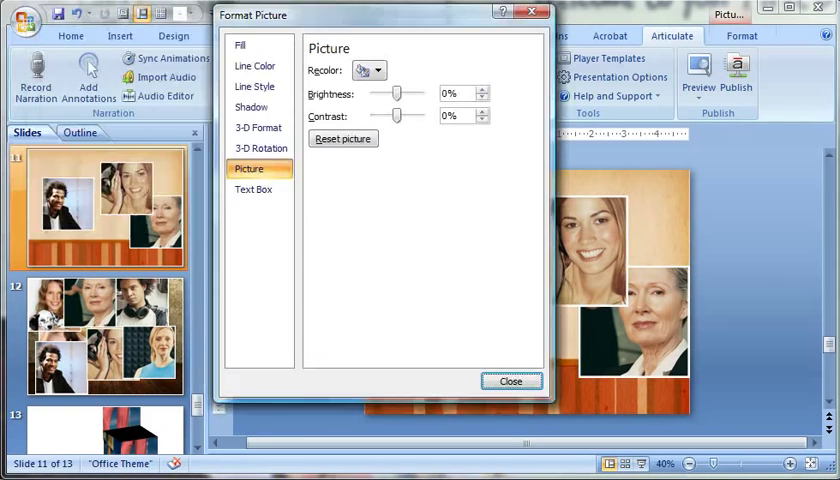
pyautogui.click(261, 148)
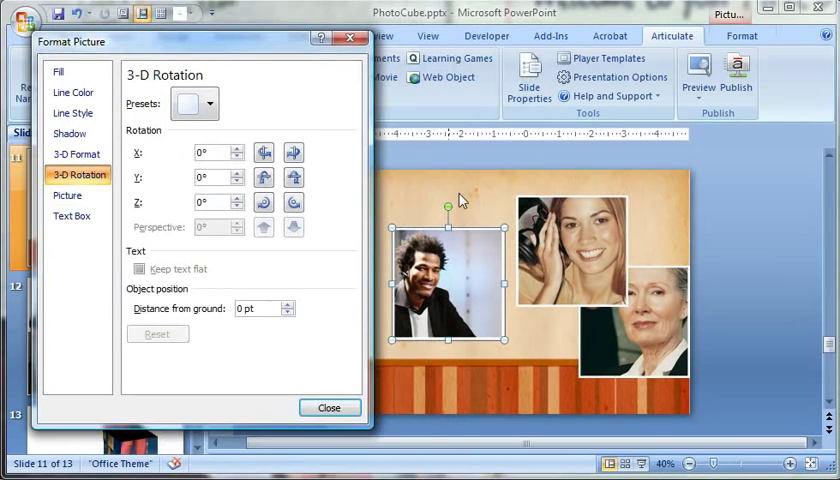
pyautogui.click(208, 103)
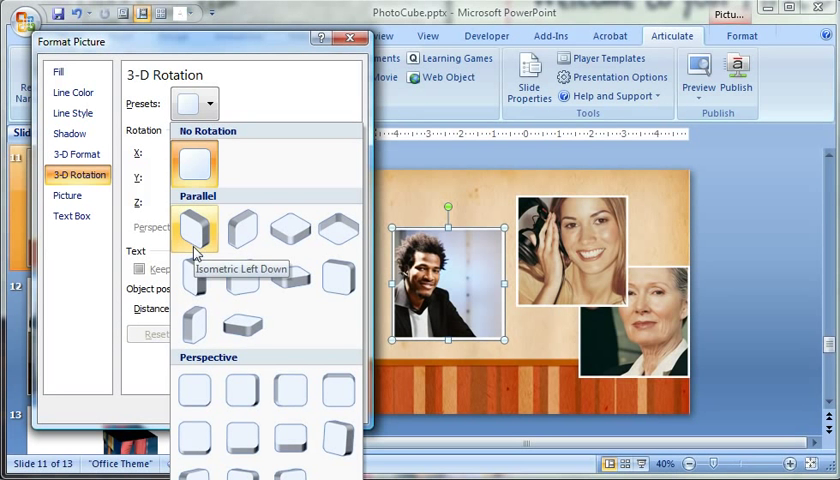
pyautogui.moveTo(289, 228)
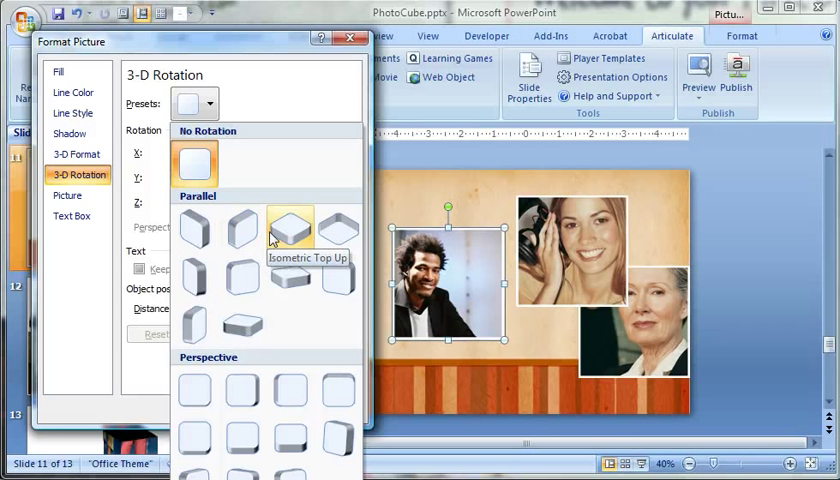
pyautogui.moveTo(193, 270)
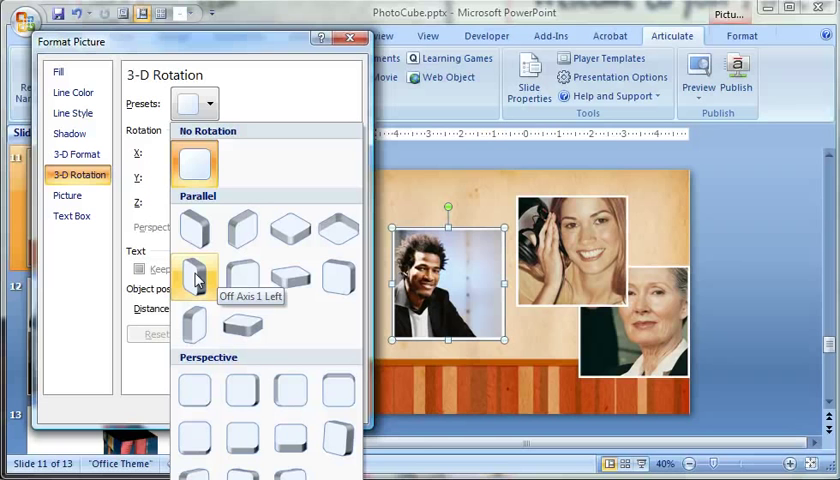
pyautogui.click(194, 268)
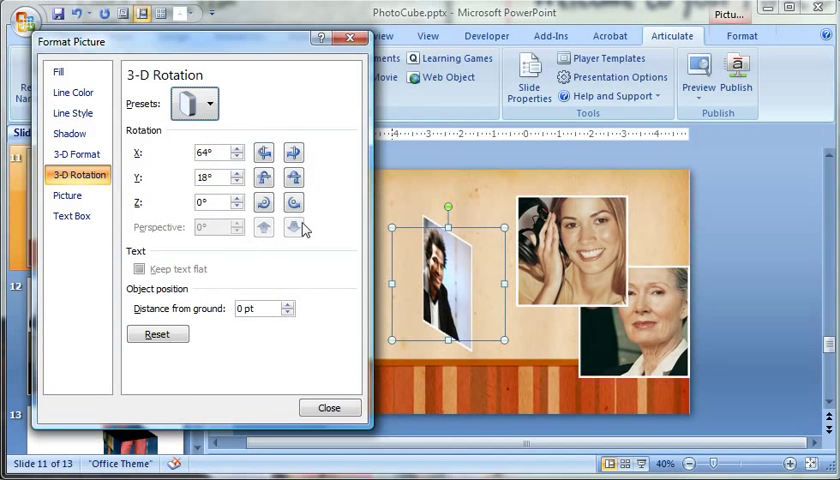
pyautogui.moveTo(345, 275)
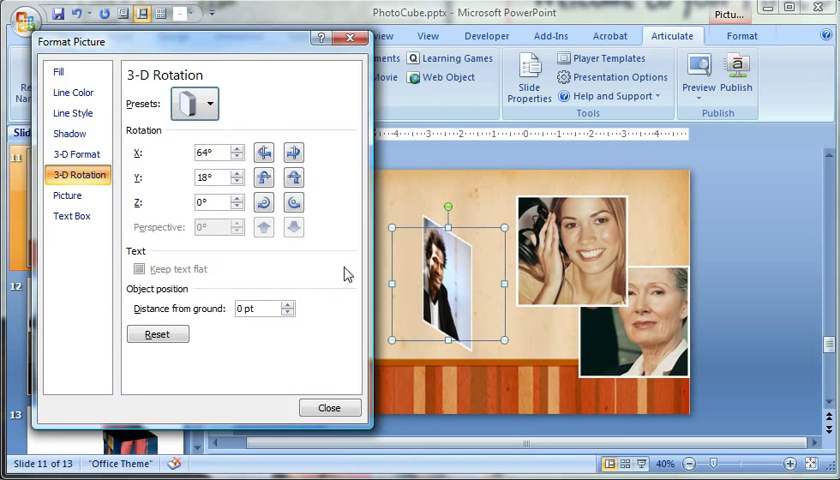
# - Rotate the third photo to X 306.5°, Y 301.3°, Z 57.6° as the cube's top
pyautogui.click(157, 334)
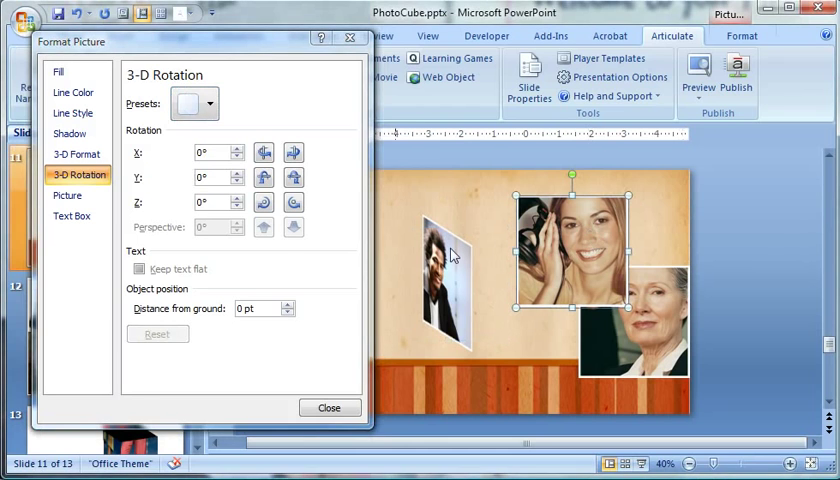
pyautogui.click(207, 103)
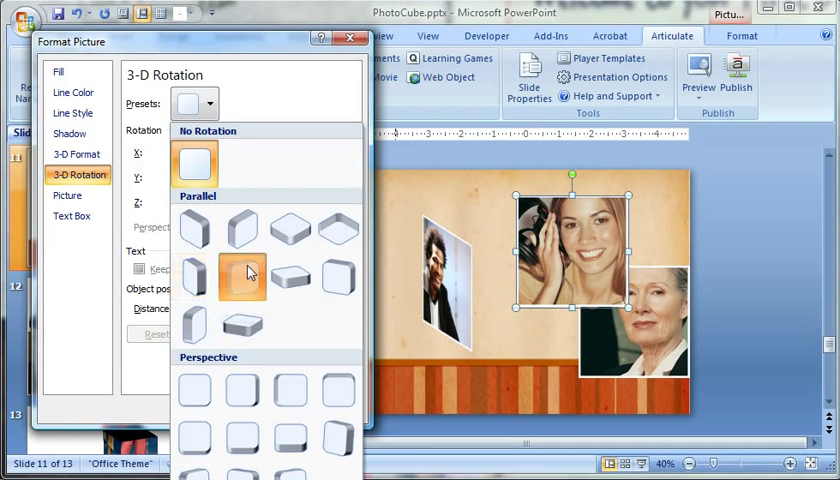
pyautogui.click(247, 277)
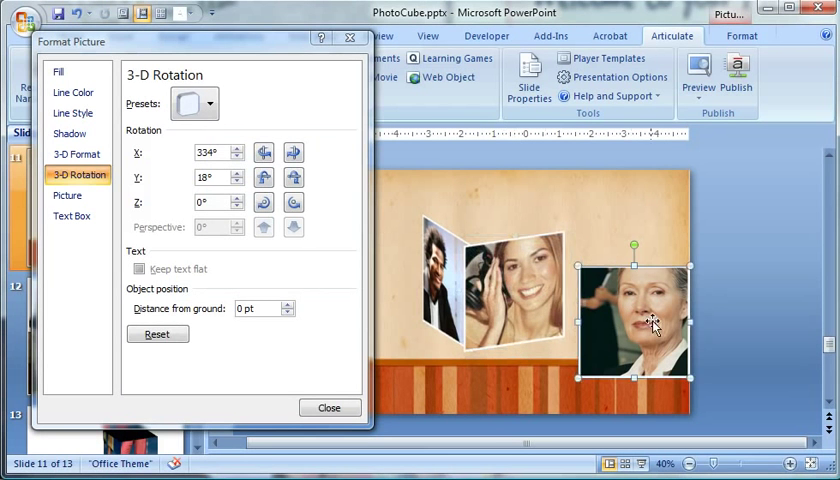
pyautogui.click(193, 103)
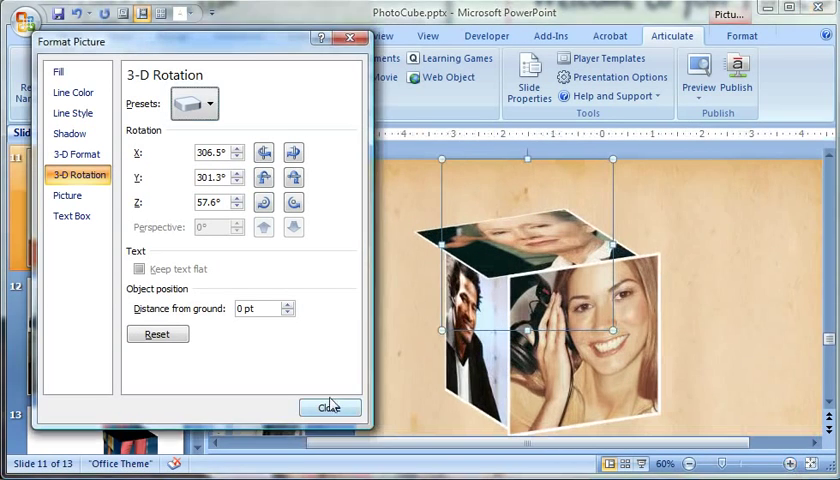
# - Close Format Picture, return to slide 11 and zoom out to 40%
pyautogui.click(330, 408)
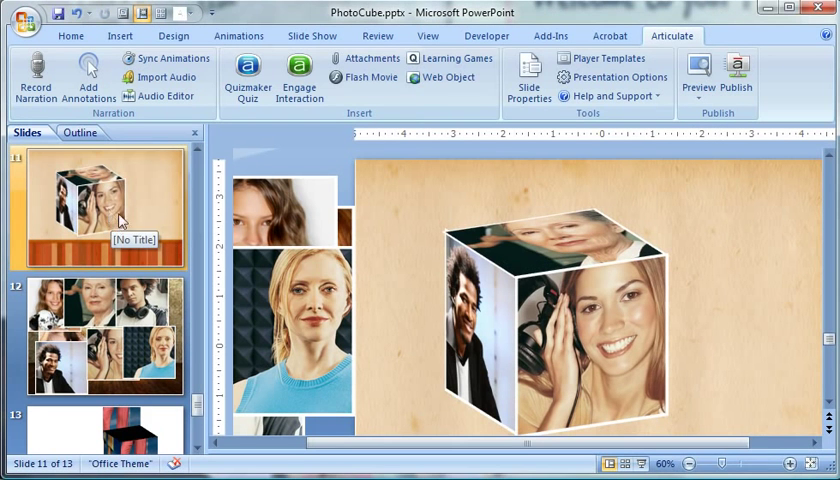
pyautogui.scroll(3)
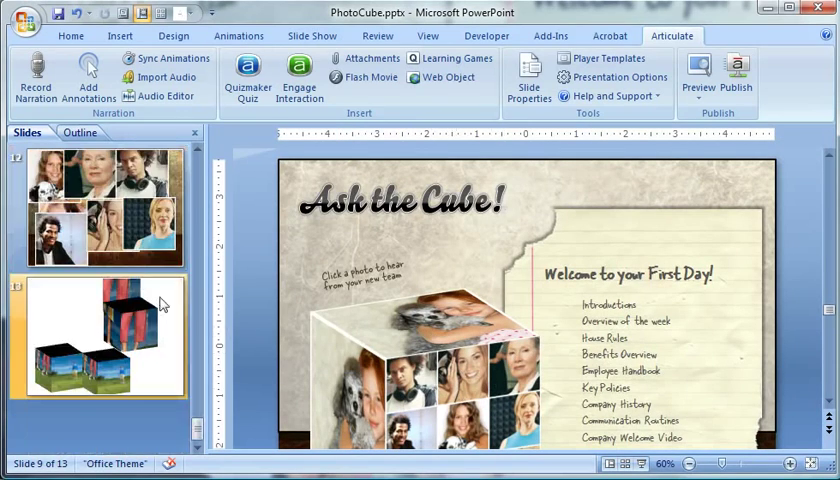
pyautogui.click(98, 208)
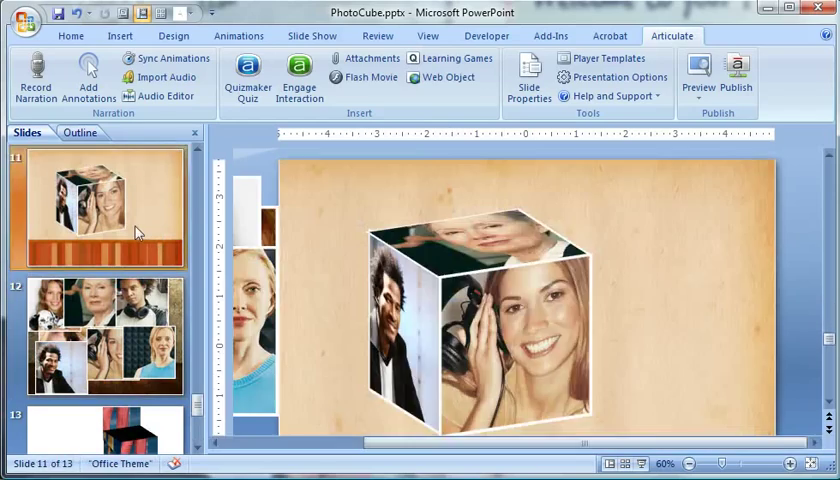
pyautogui.click(688, 463)
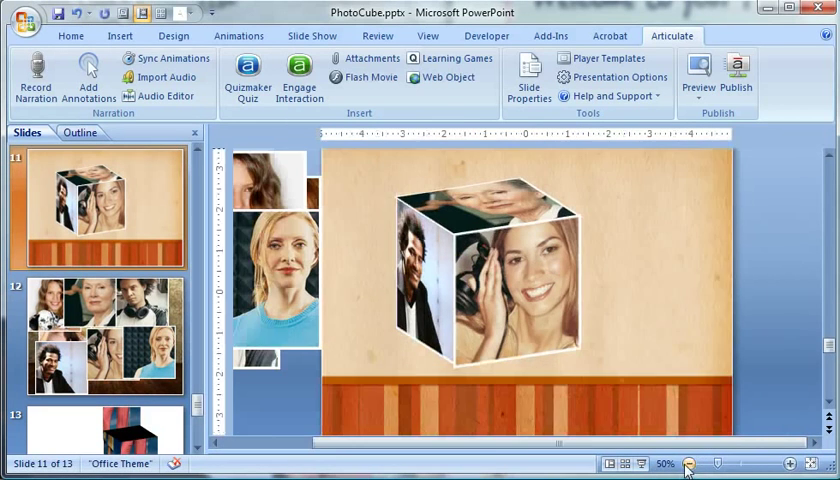
pyautogui.click(687, 463)
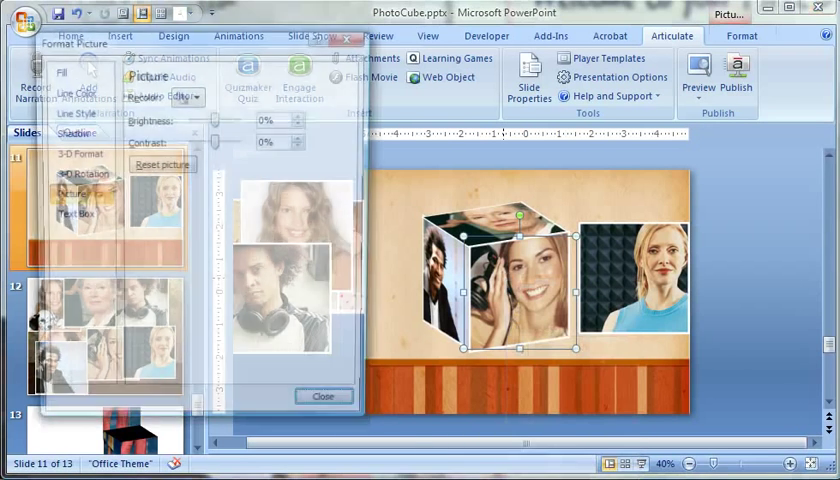
# - Give the blonde woman's photo matching 3-D rotation to extend the front face
pyautogui.click(78, 174)
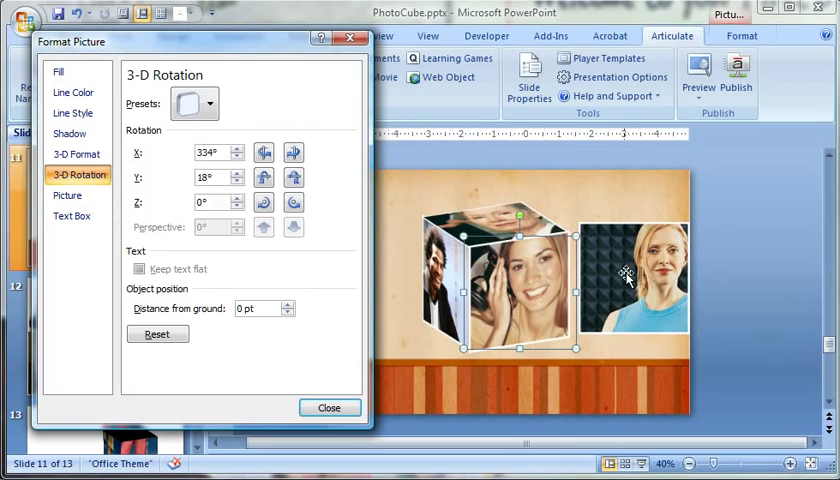
pyautogui.click(207, 103)
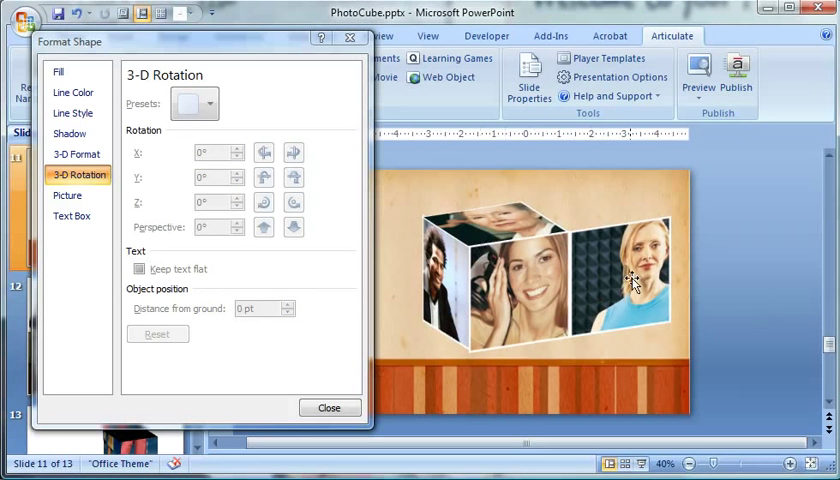
pyautogui.moveTo(575, 365)
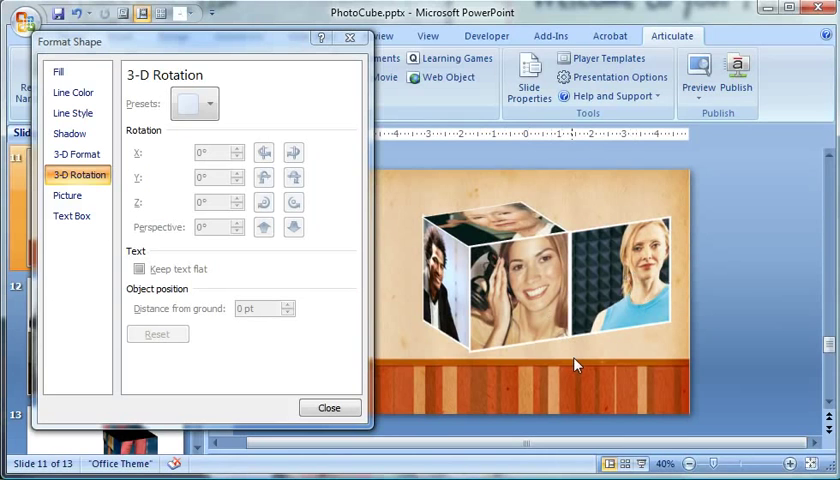
pyautogui.click(329, 407)
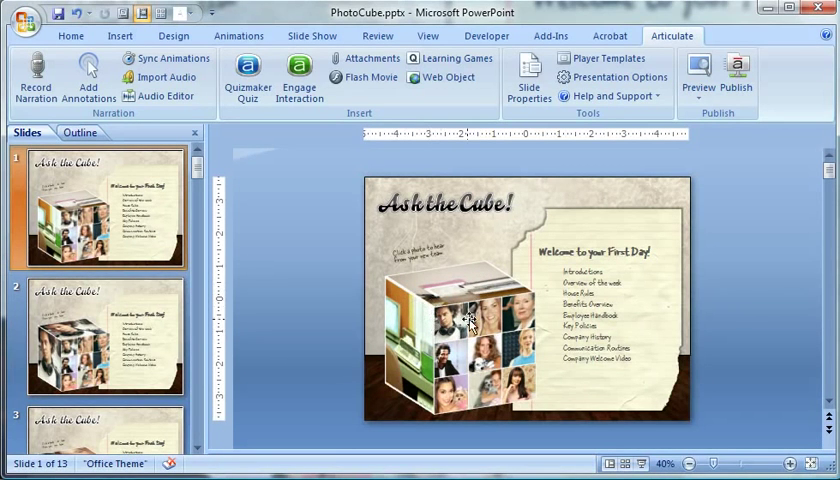
# - Browse the example slides, checking the cube picture's Change Picture option, ending on slide 4
pyautogui.click(100, 335)
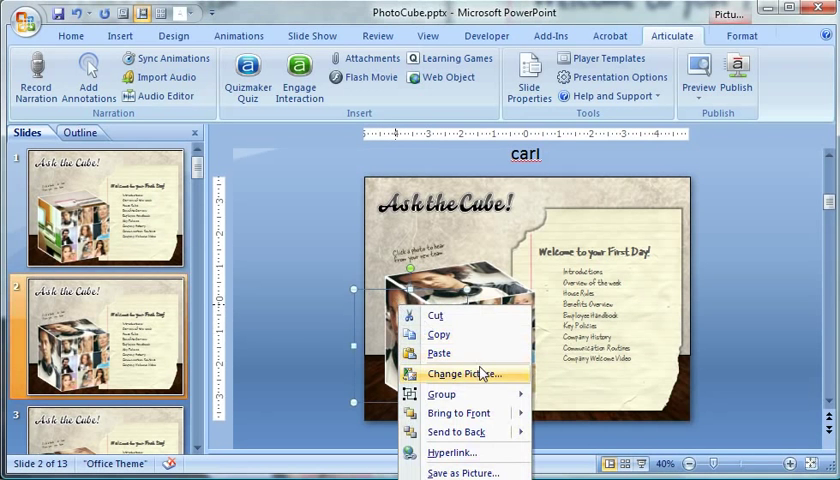
pyautogui.click(465, 374)
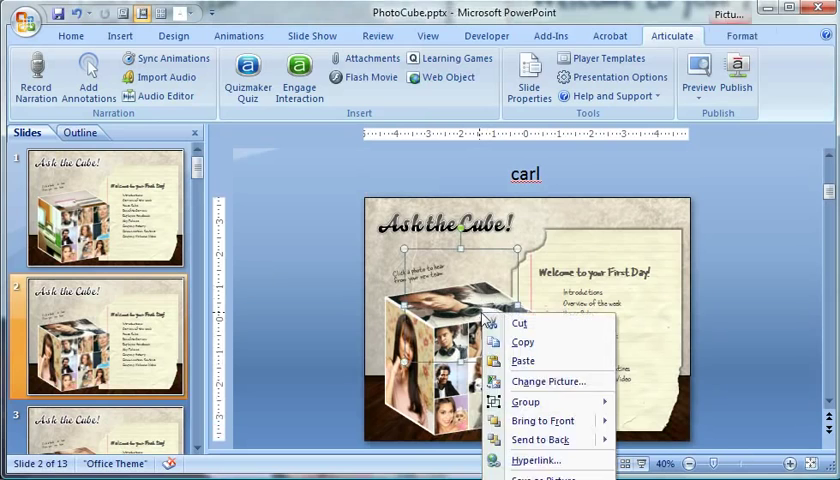
pyautogui.click(549, 381)
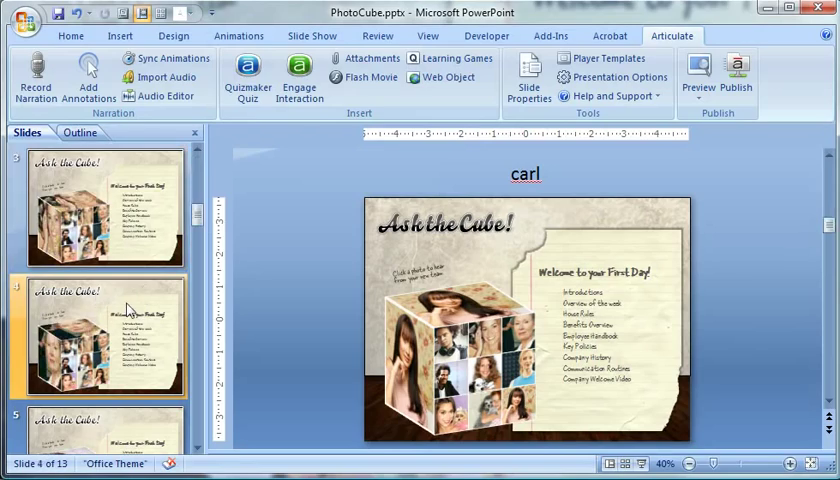
# - Scroll the Slides pane down toward slide 11
pyautogui.scroll(-3)
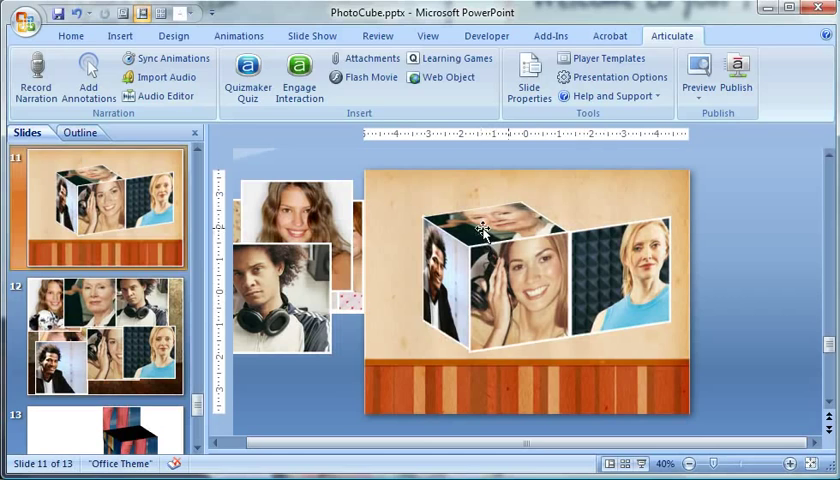
pyautogui.moveTo(582, 227)
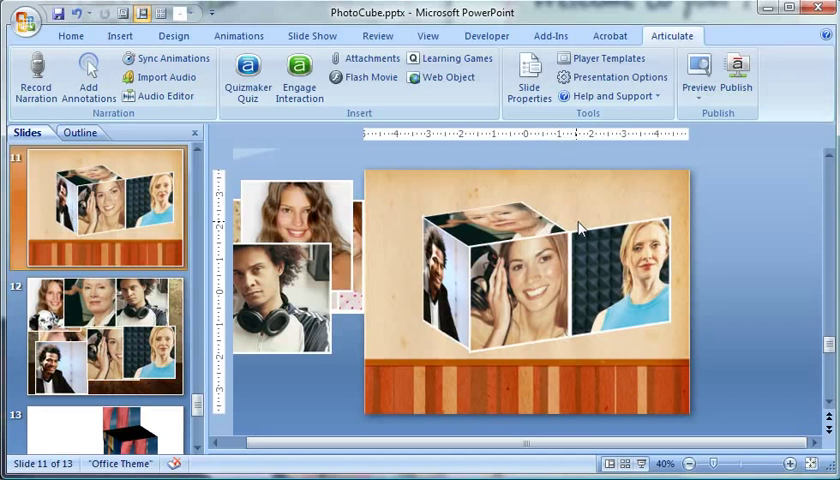
pyautogui.moveTo(716, 293)
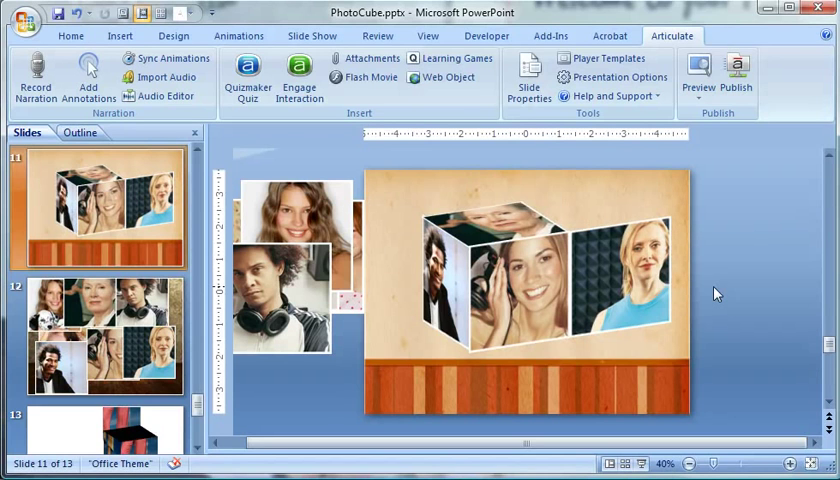